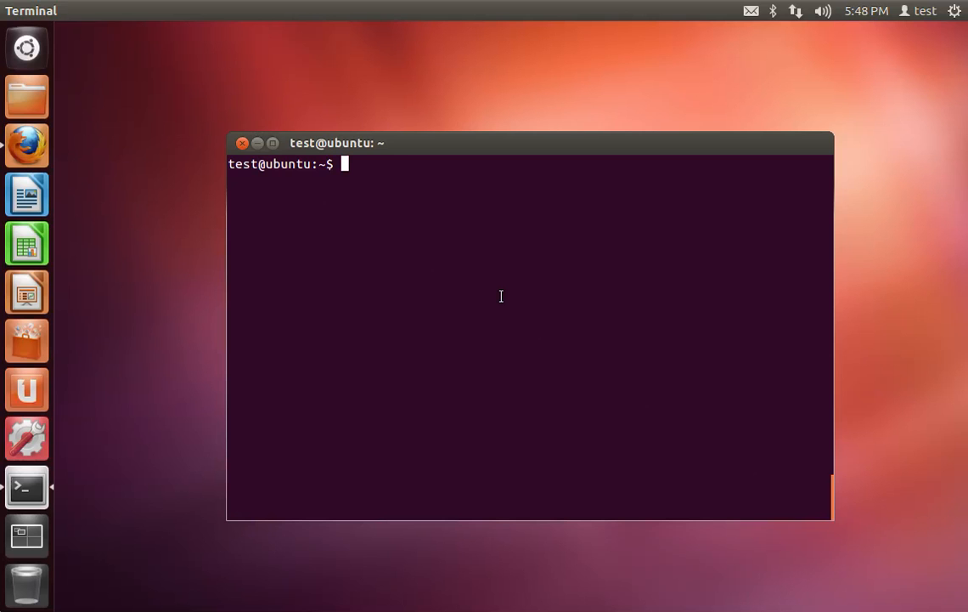
- Add the ppa:ubuntu-mozilla-daily/ppa repository with sudo add-apt-repository
{"action": "type", "text": "sudo apt-"}
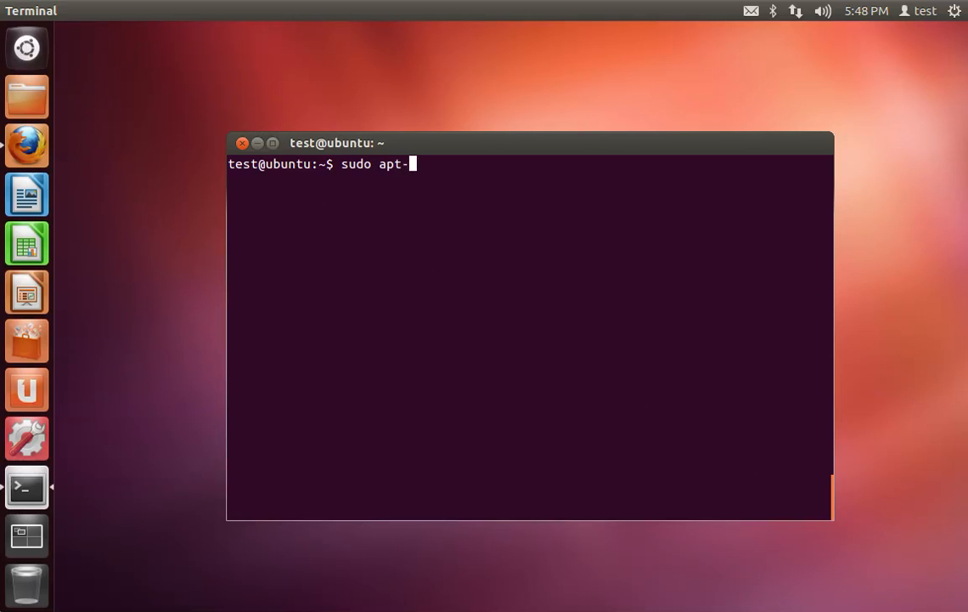
{"action": "type", "text": "add-a"}
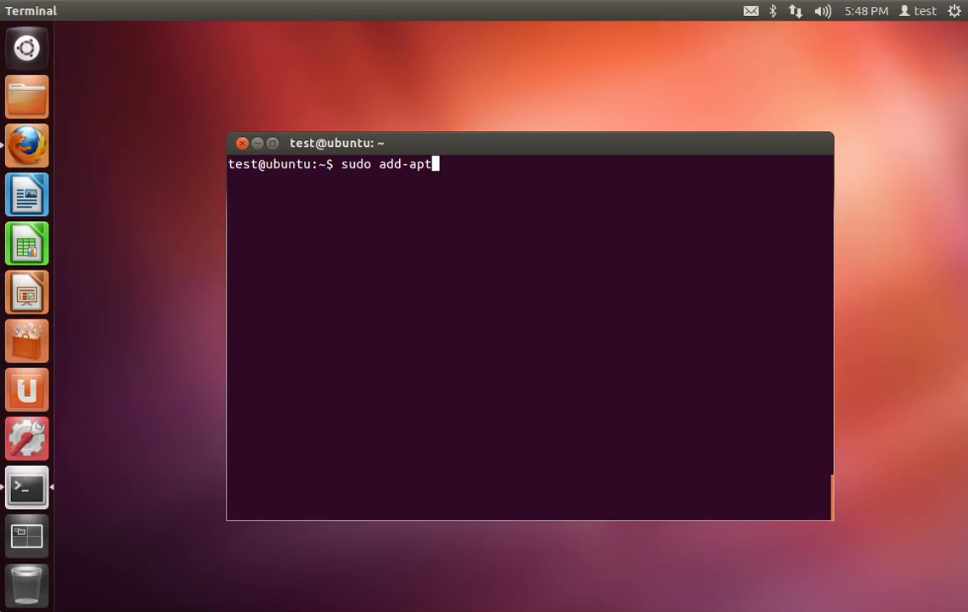
{"action": "type", "text": "-repository"}
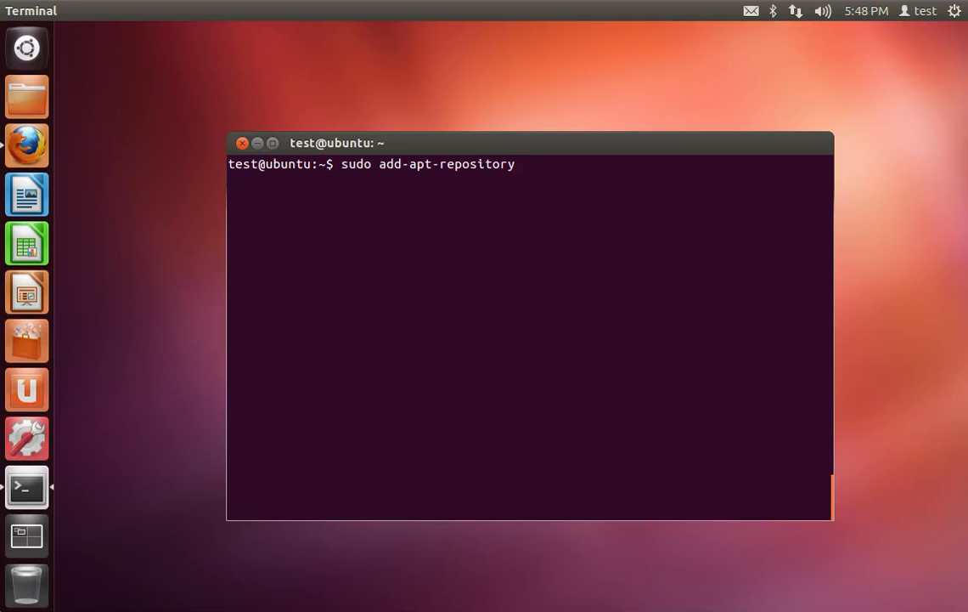
{"action": "type", "text": "ppa:u"}
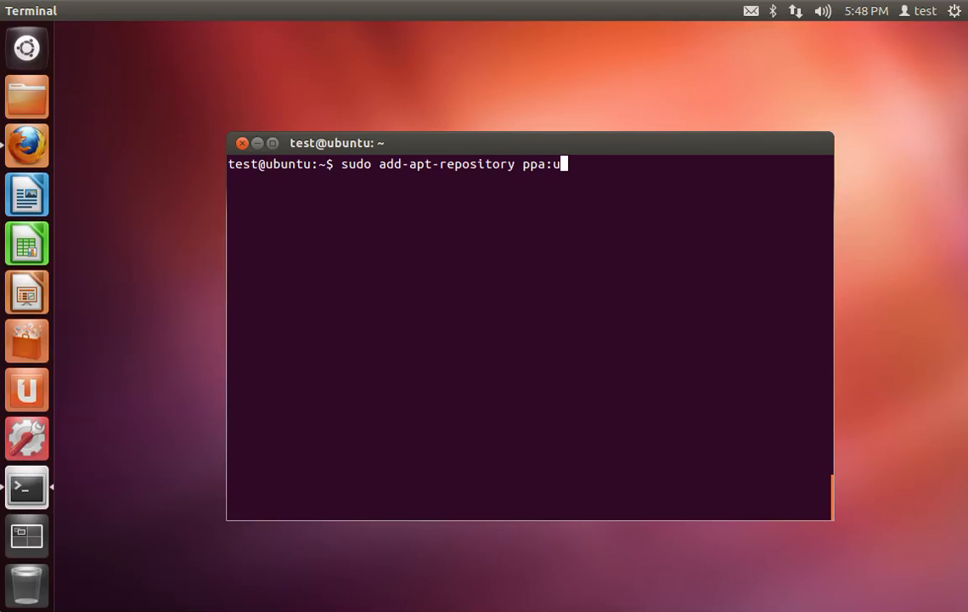
{"action": "type", "text": "buntu-m"}
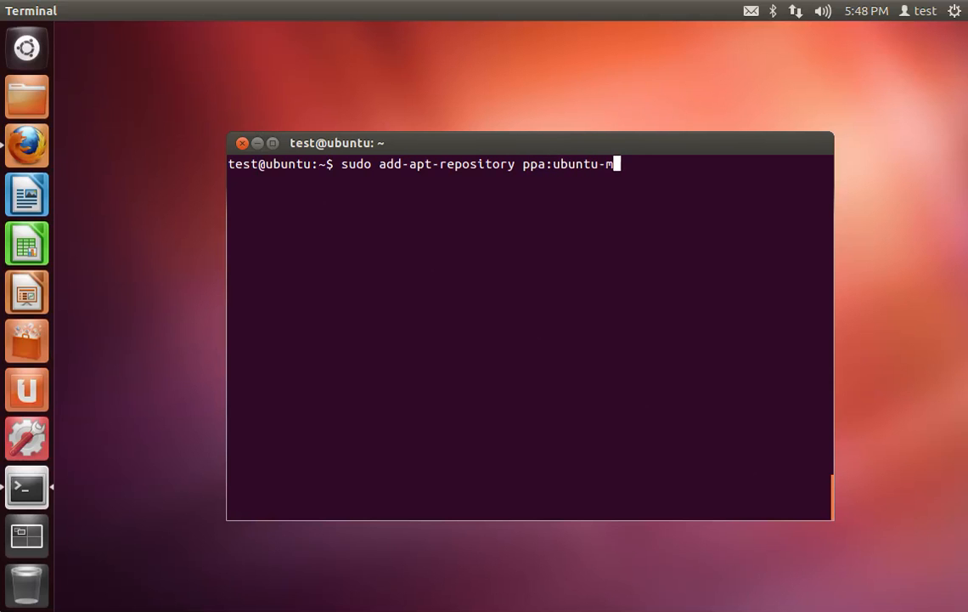
{"action": "type", "text": "ozilla-"}
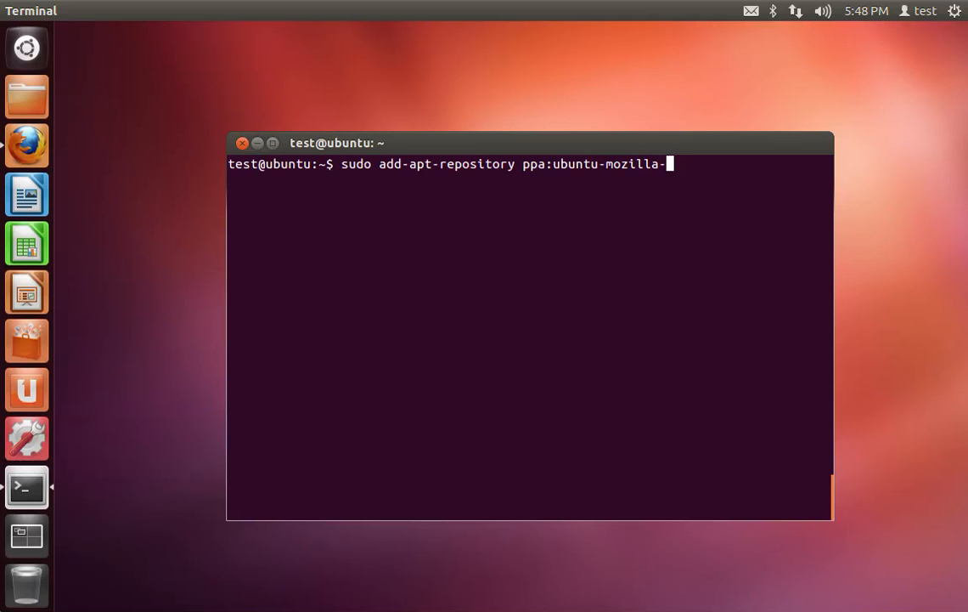
{"action": "type", "text": "dail"}
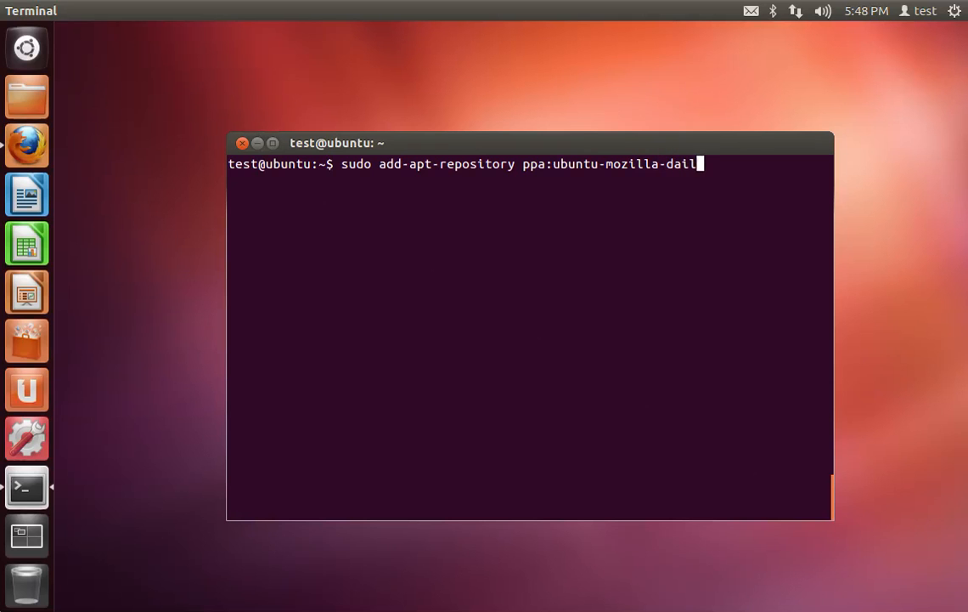
{"action": "type", "text": "y/ppa"}
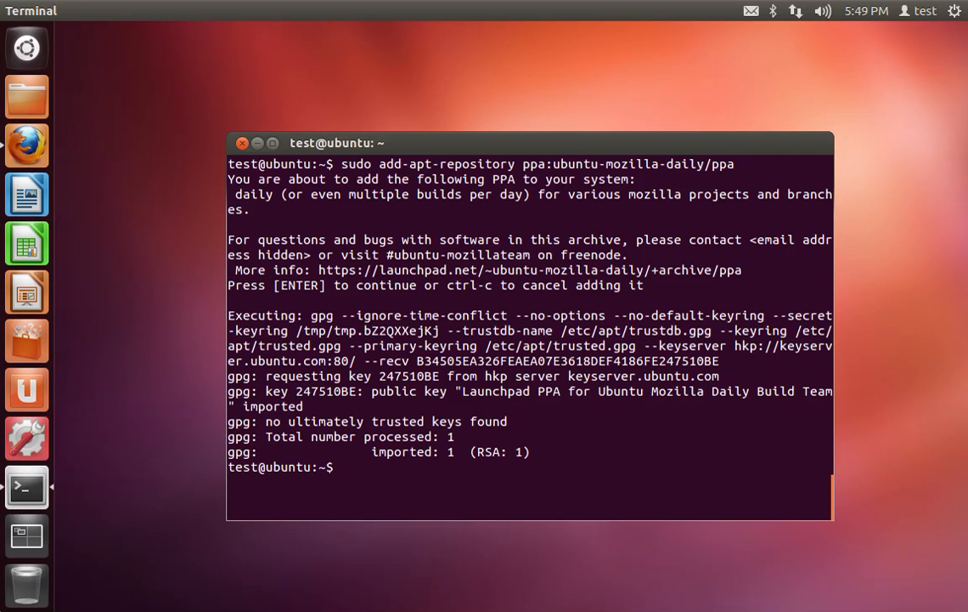
- Run sudo apt-get update to refresh the package lists
{"action": "type", "text": "sudo apt"}
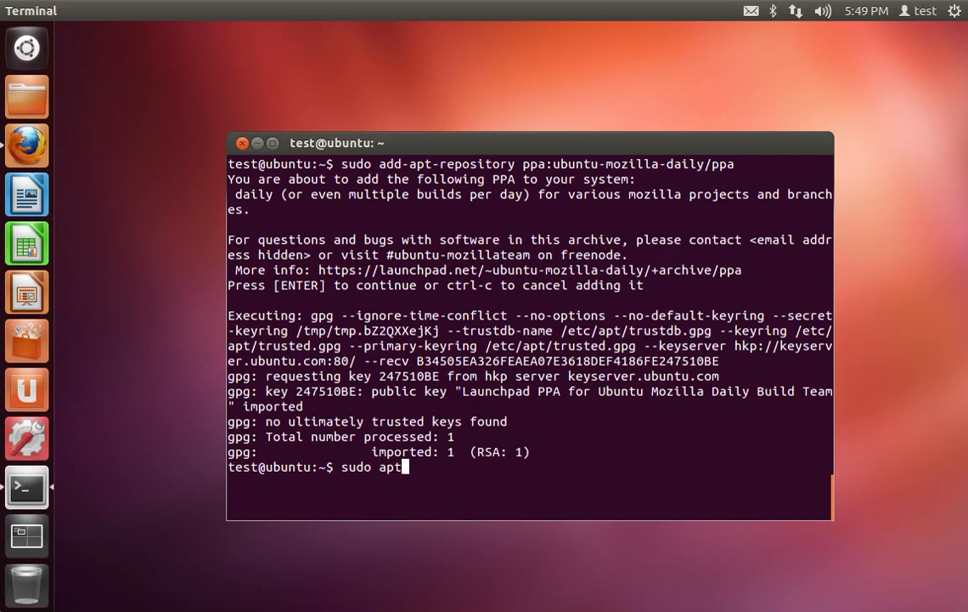
{"action": "type", "text": "-get upda"}
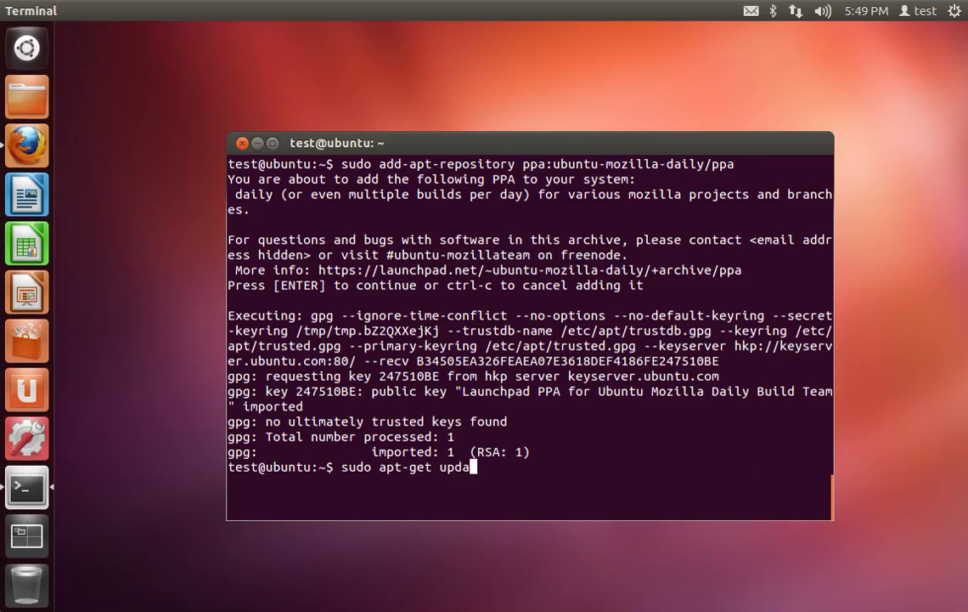
{"action": "key", "text": "Return"}
{"action": "type", "text": "sudo"}
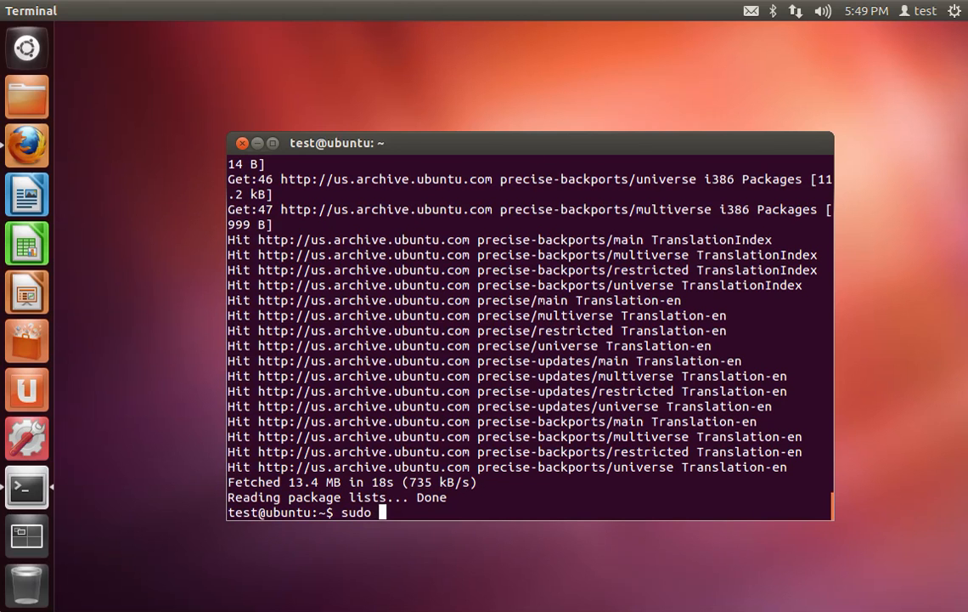
- Install the firefox-trunk package with apt-get, confirming with y
{"action": "type", "text": "apt-get"}
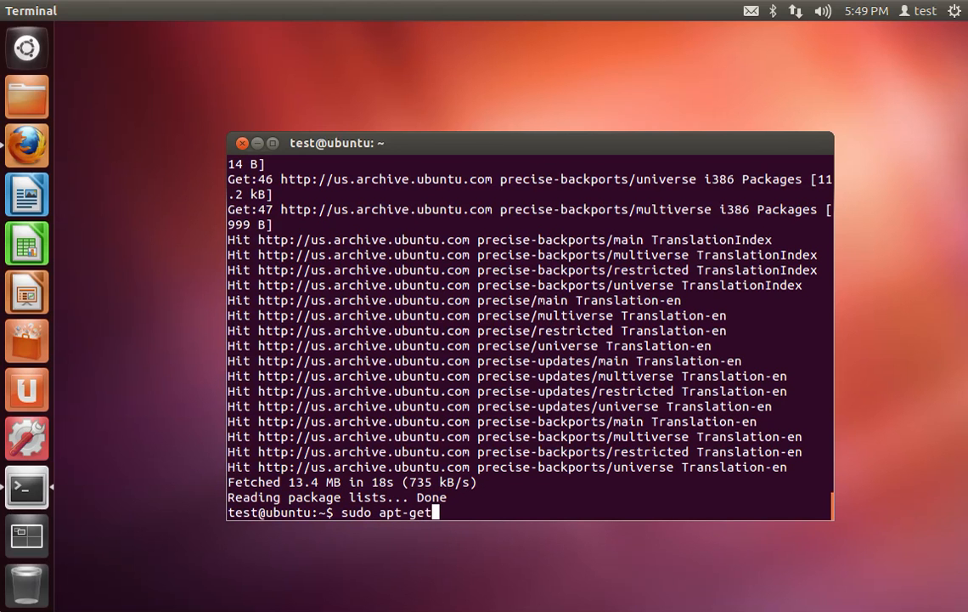
{"action": "type", "text": "install fir"}
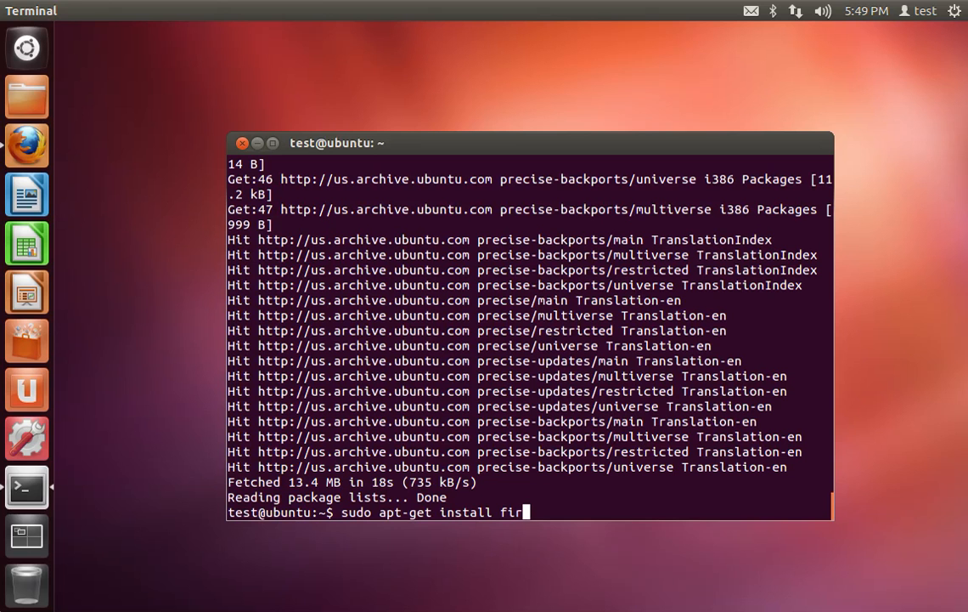
{"action": "type", "text": "efox-trunk"}
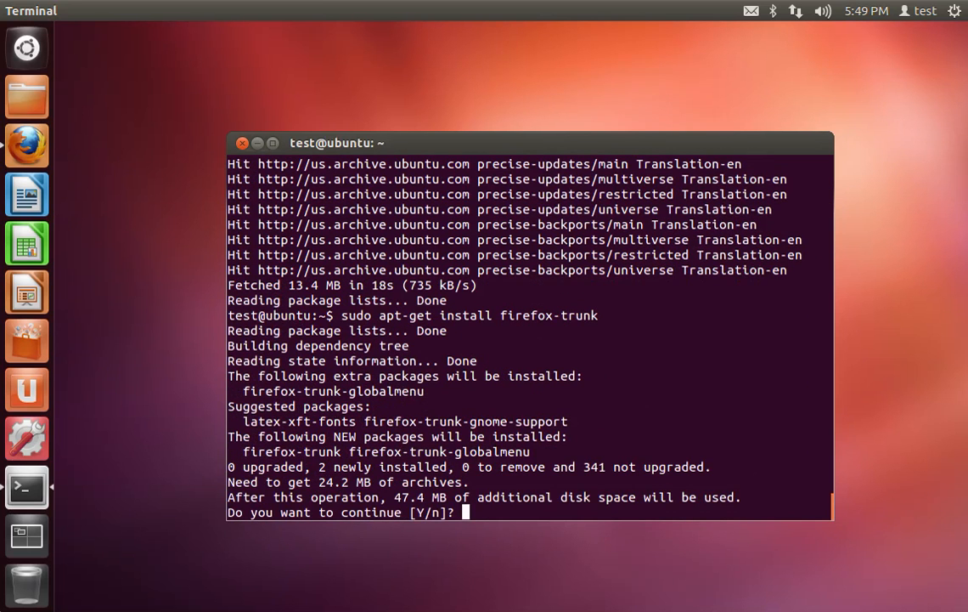
{"action": "type", "text": "y"}
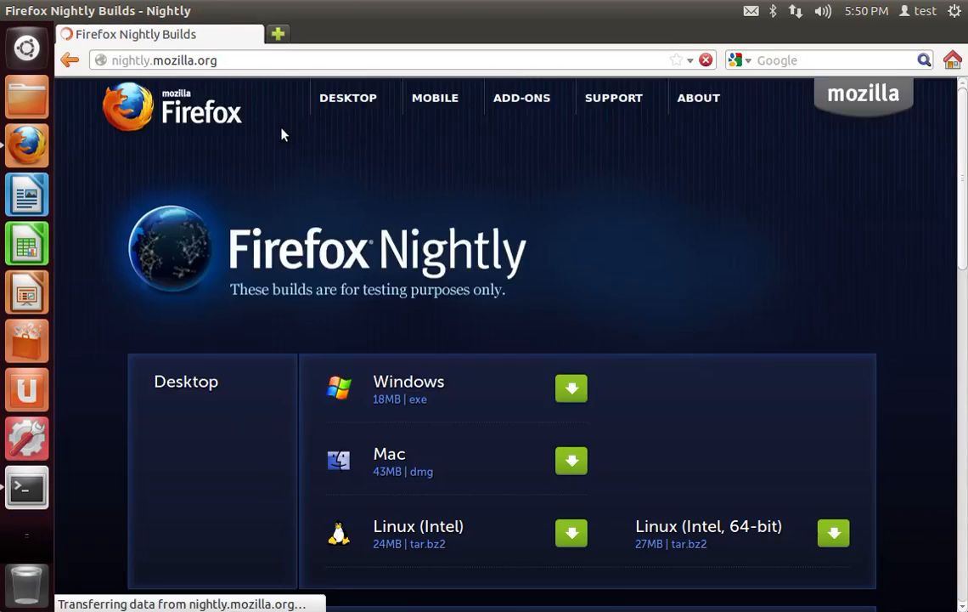
- Scroll nightly.mozilla.org down to the desktop and mobile build downloads
{"action": "scroll", "scroll_direction": "down", "scroll_amount": 3}
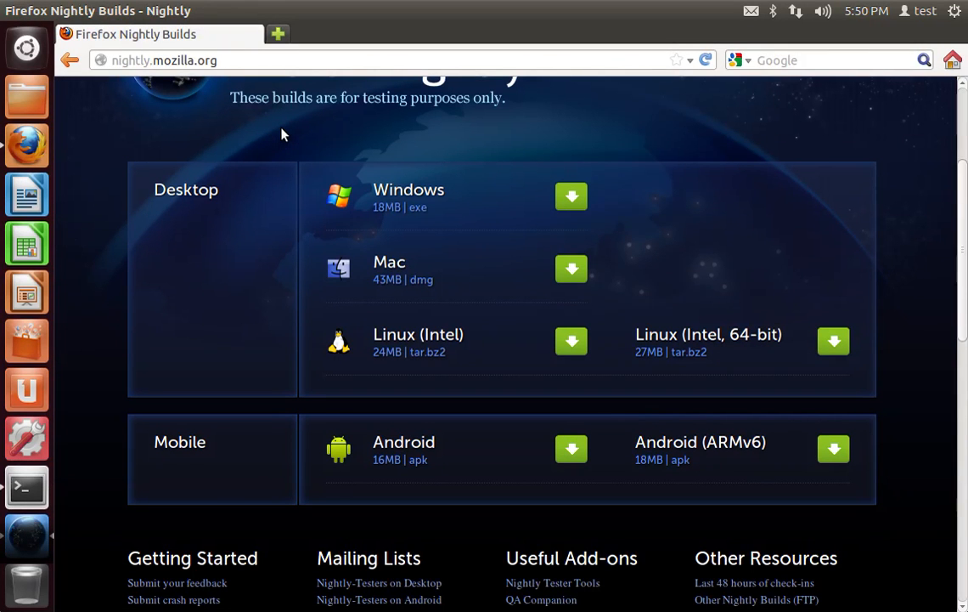
{"action": "mouse_move", "coordinate": [465, 546]}
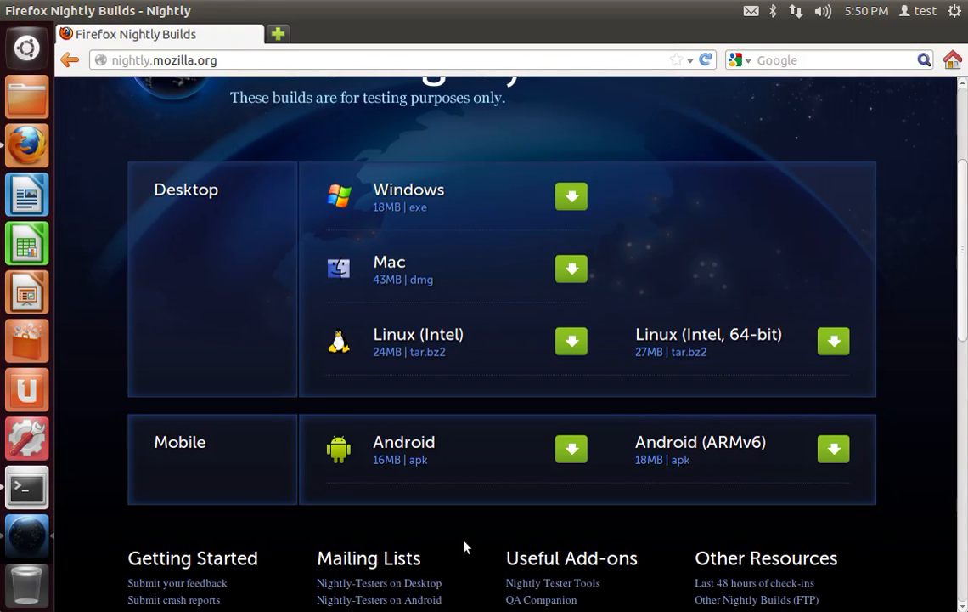